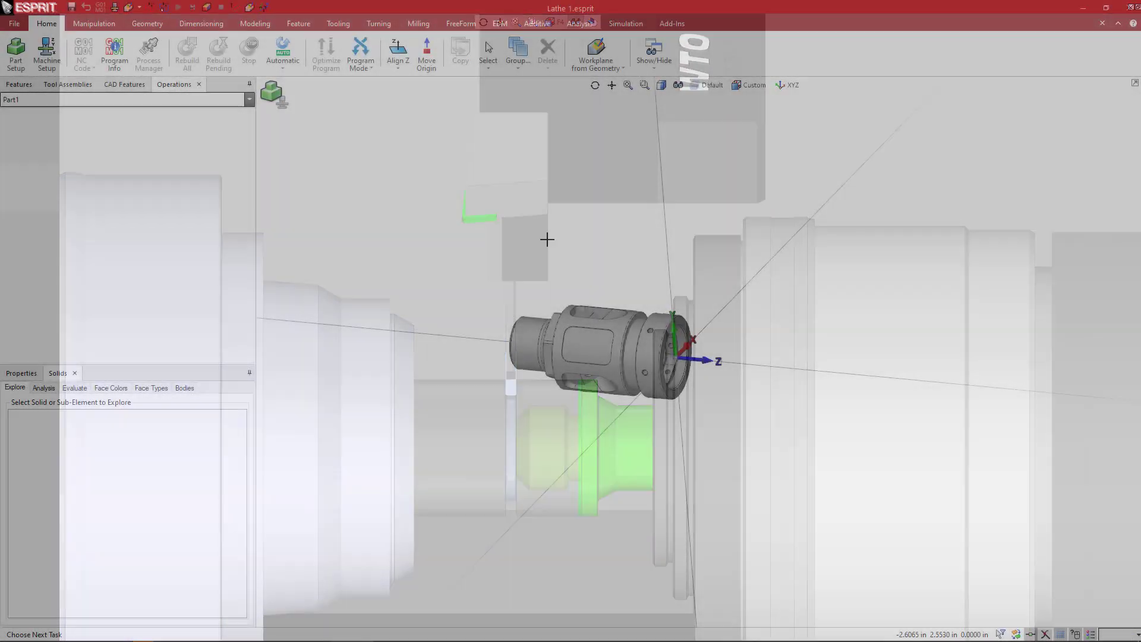
mouse_move(43, 48)
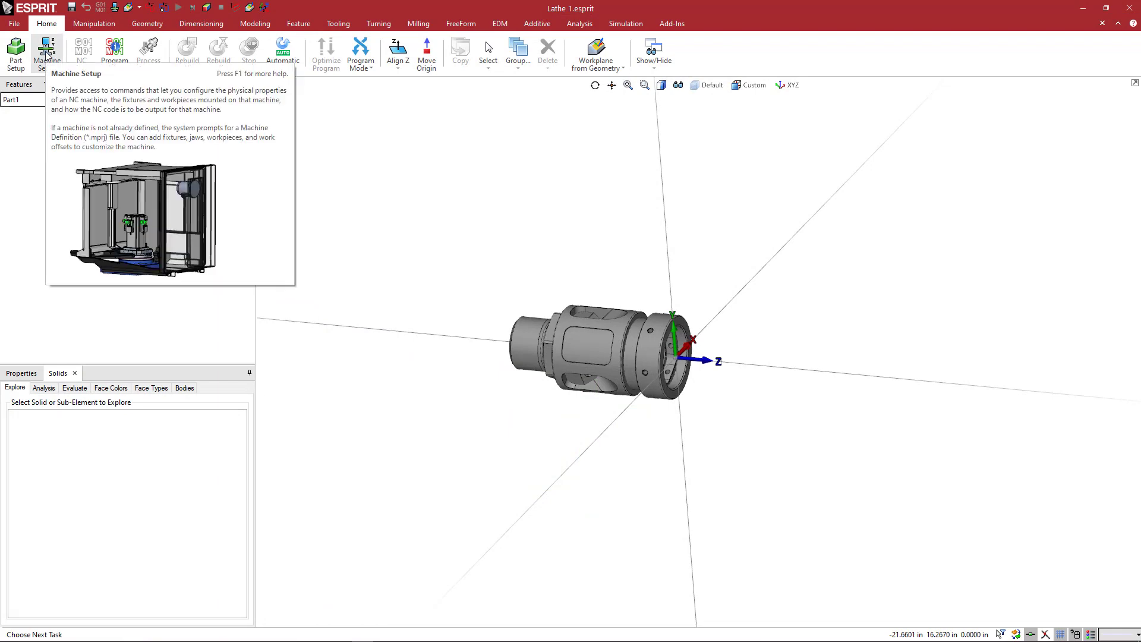
Load the Nakamura machine definition via Machine Setup's Nakamura machines folder
click(47, 49)
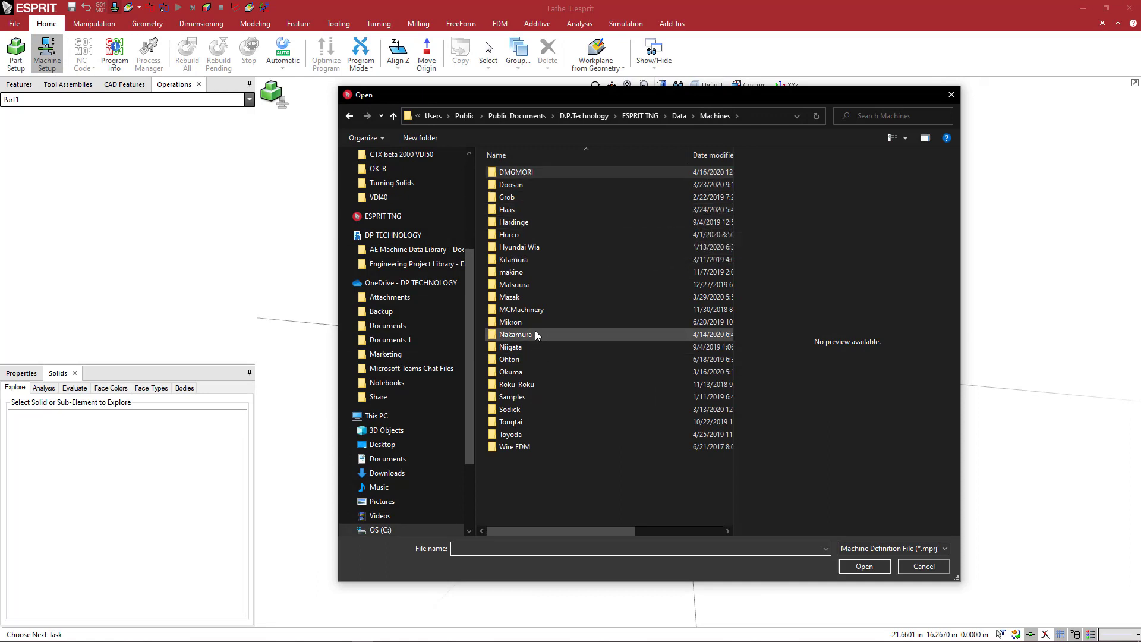
double_click(515, 334)
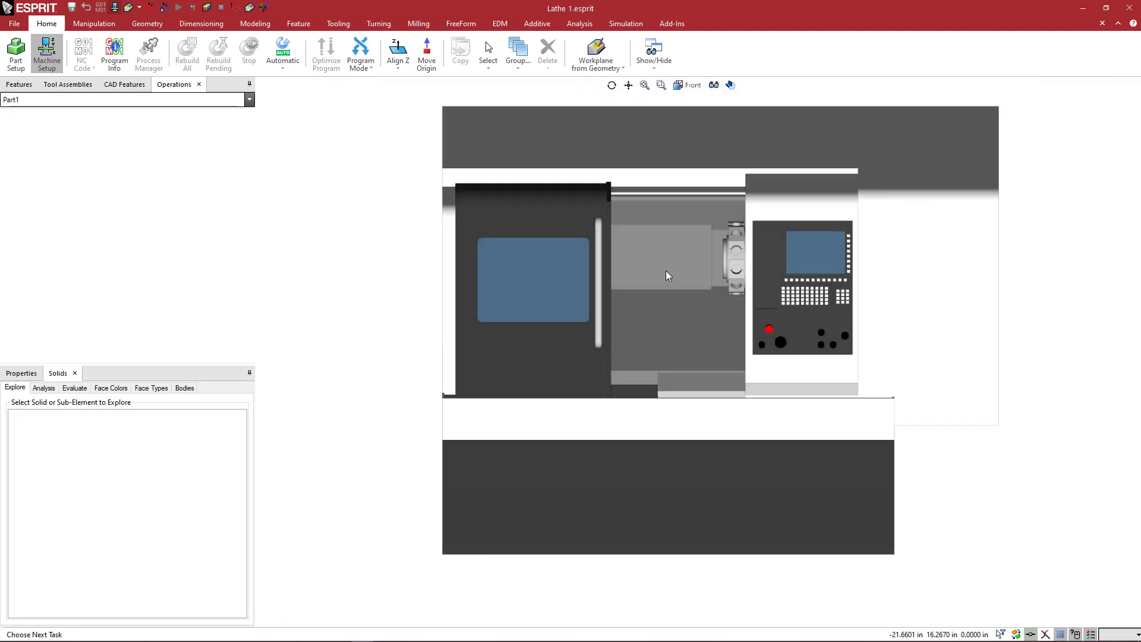
Enter the Nakamura AS-200L setup and make its enclosure parts transparent
click(46, 50)
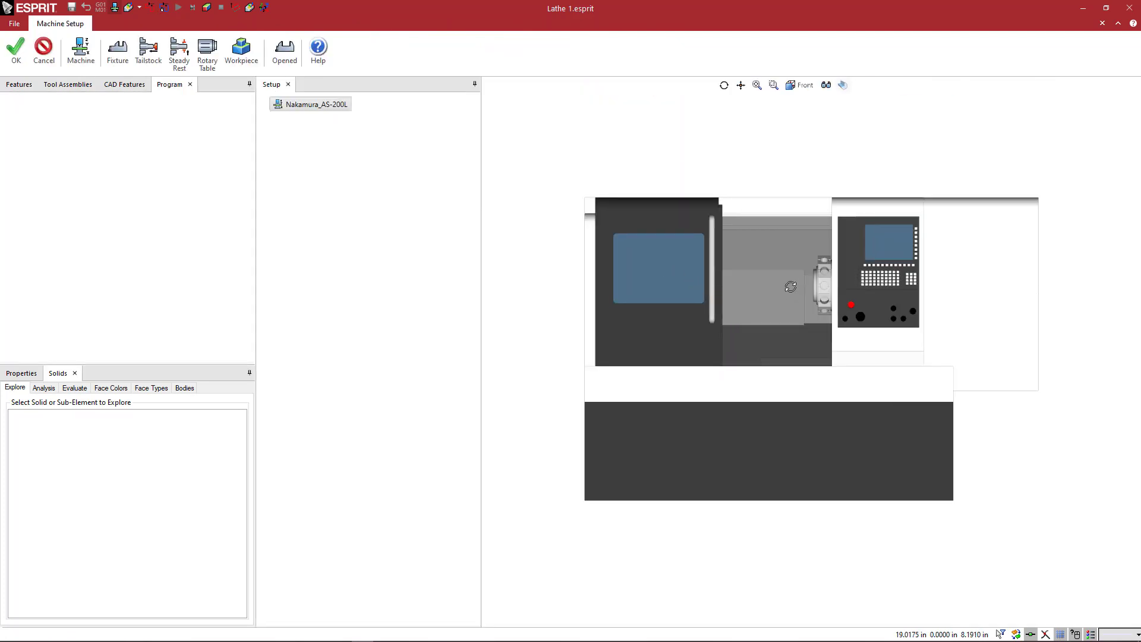
drag(785, 283, 655, 299)
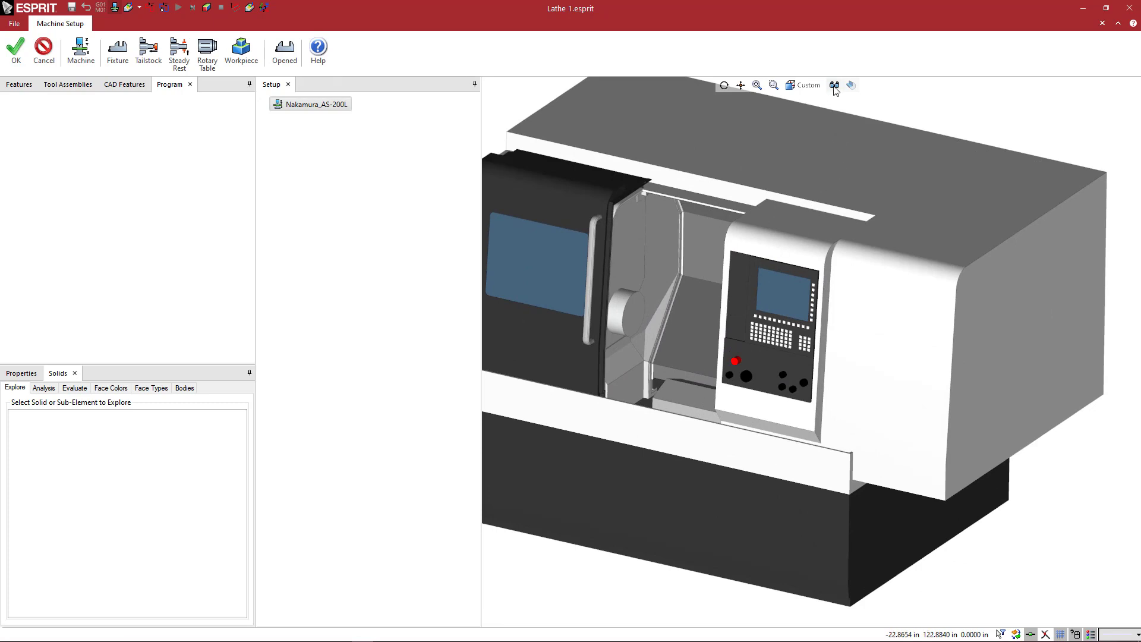
click(835, 85)
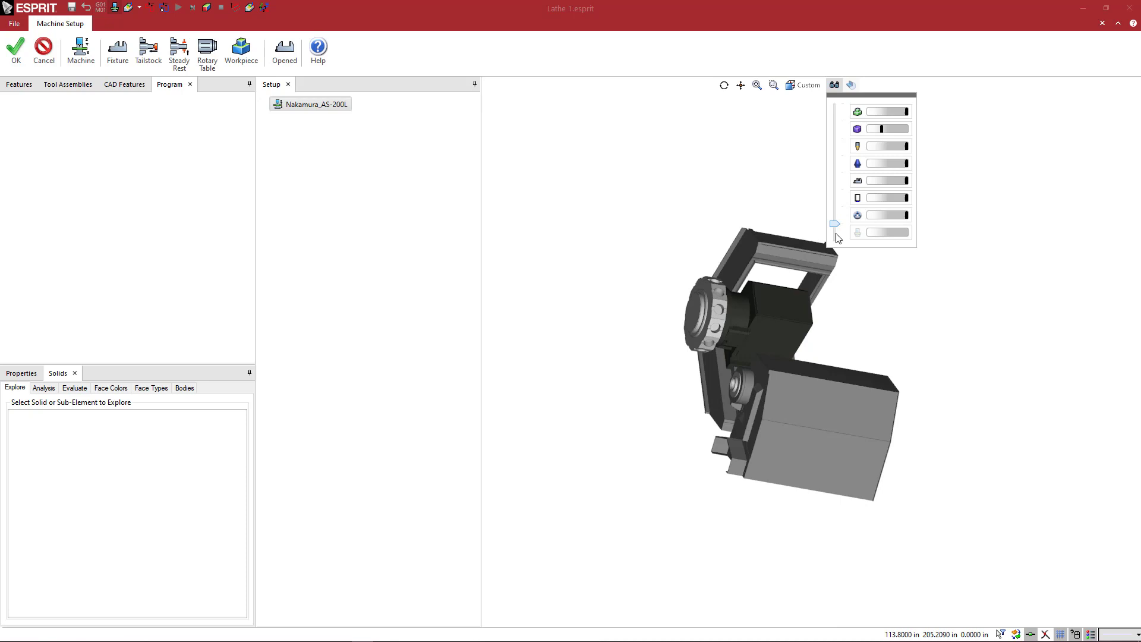
click(857, 197)
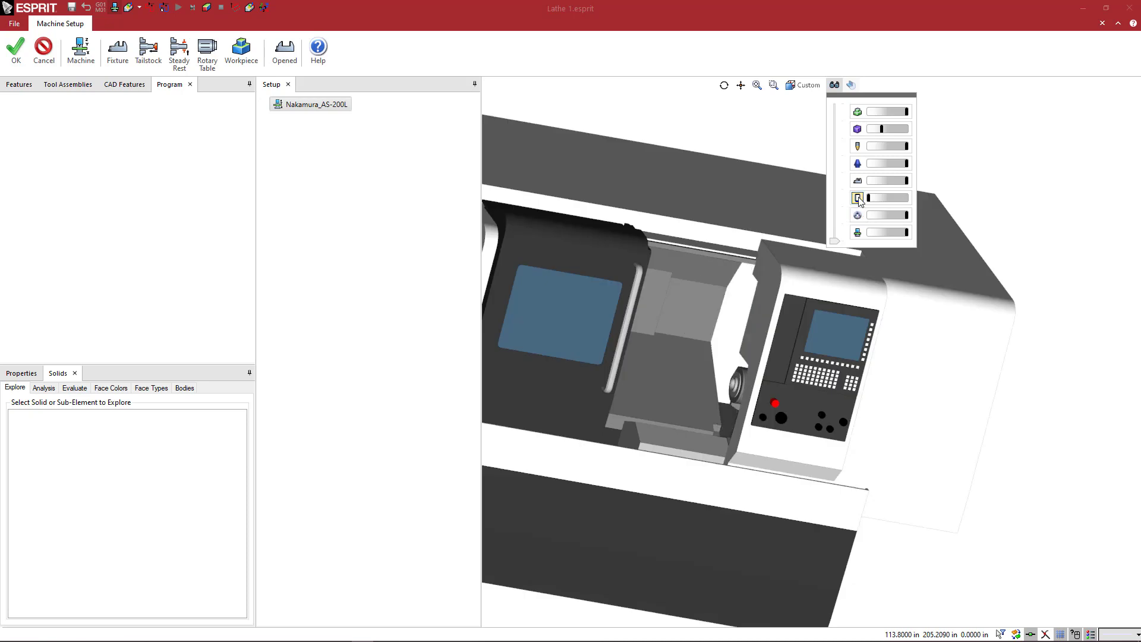
click(856, 232)
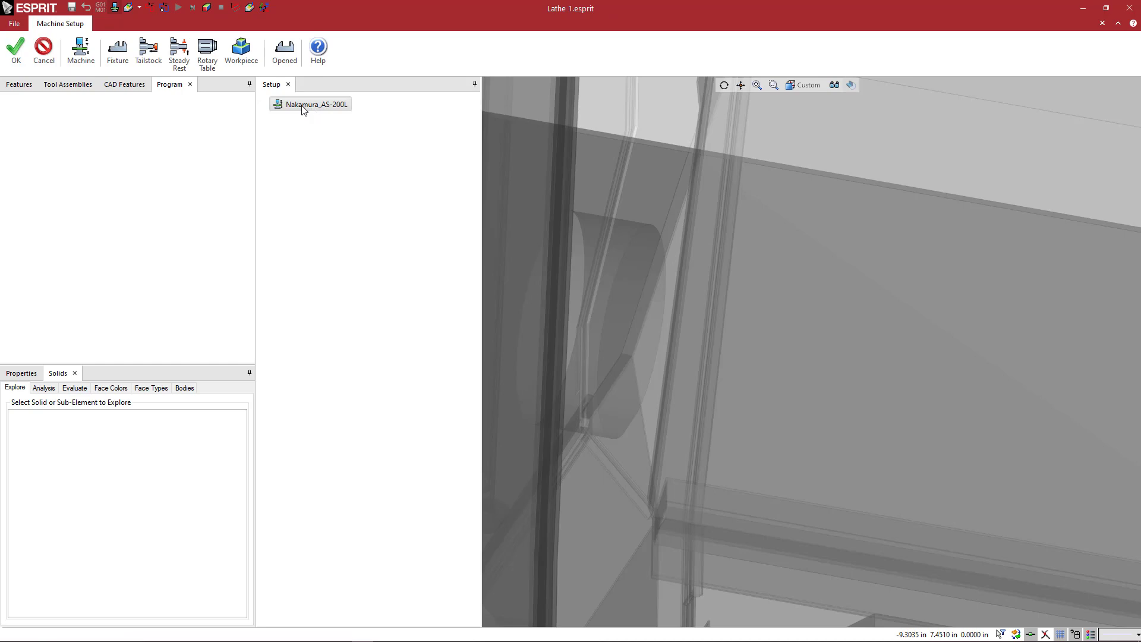
mouse_move(117, 49)
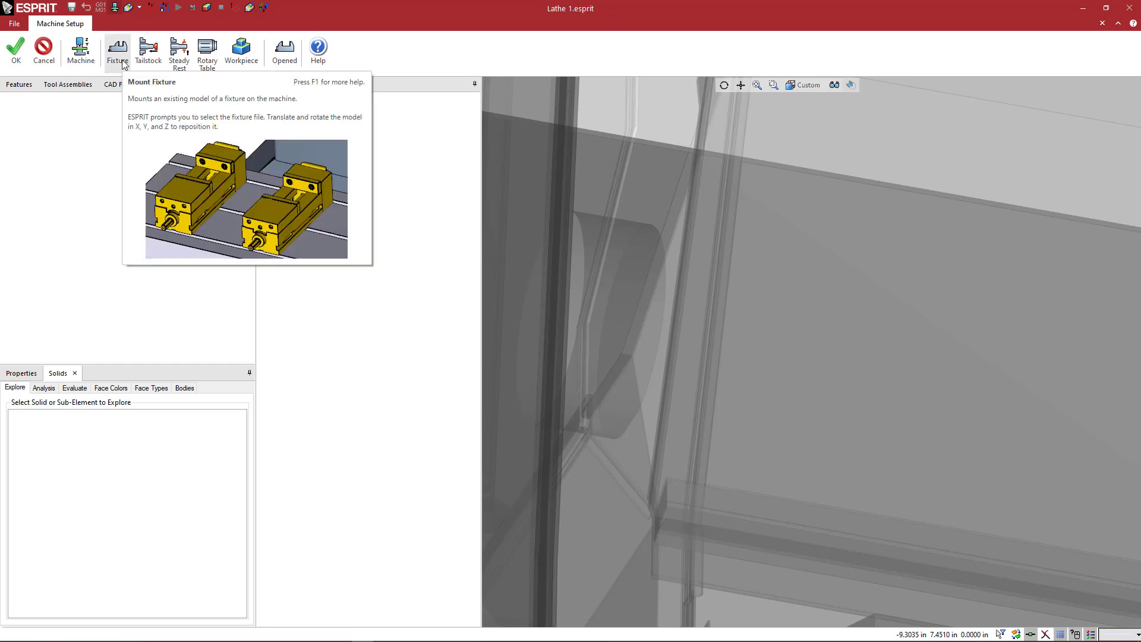
Mount the SPANNTOP nova 2.25inch Combi pull-back chuck as the lathe fixture
click(117, 48)
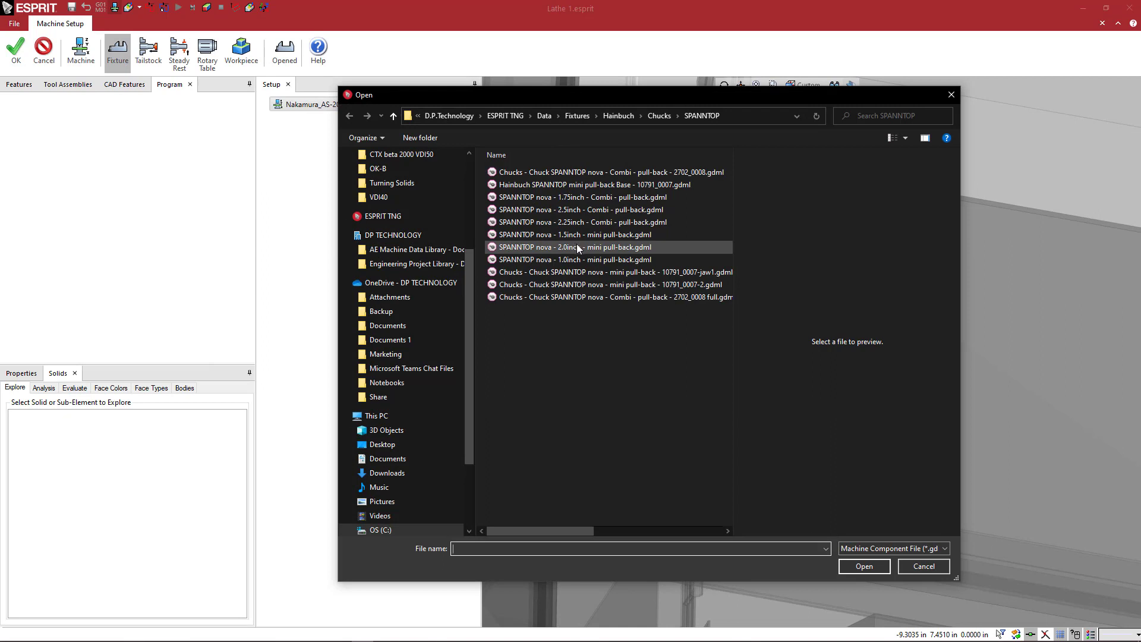
mouse_move(578, 247)
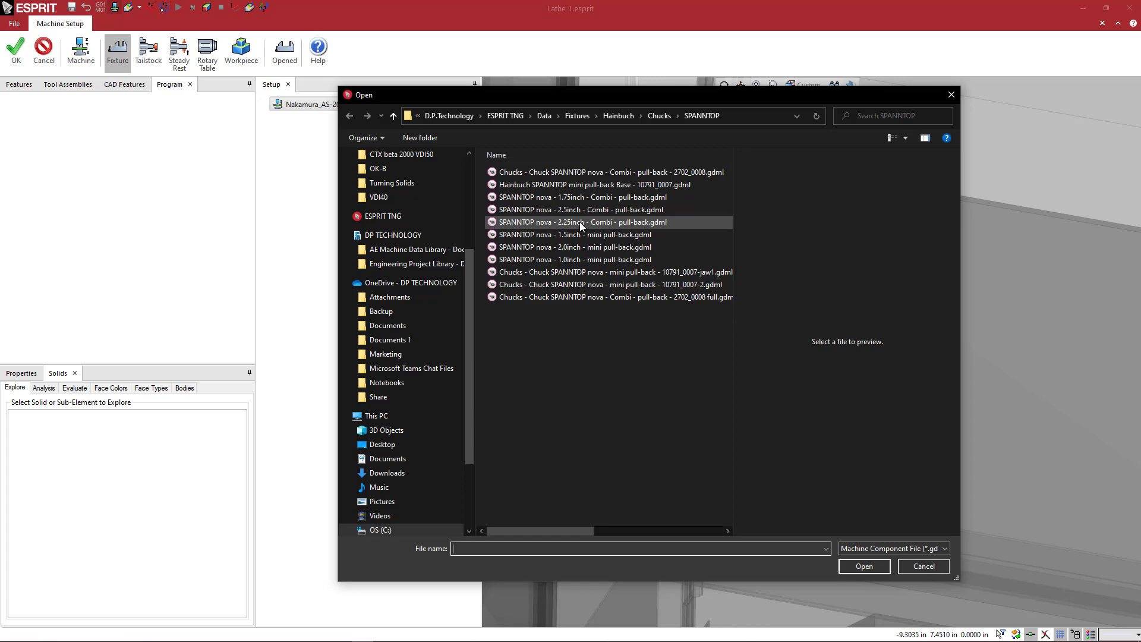
click(581, 221)
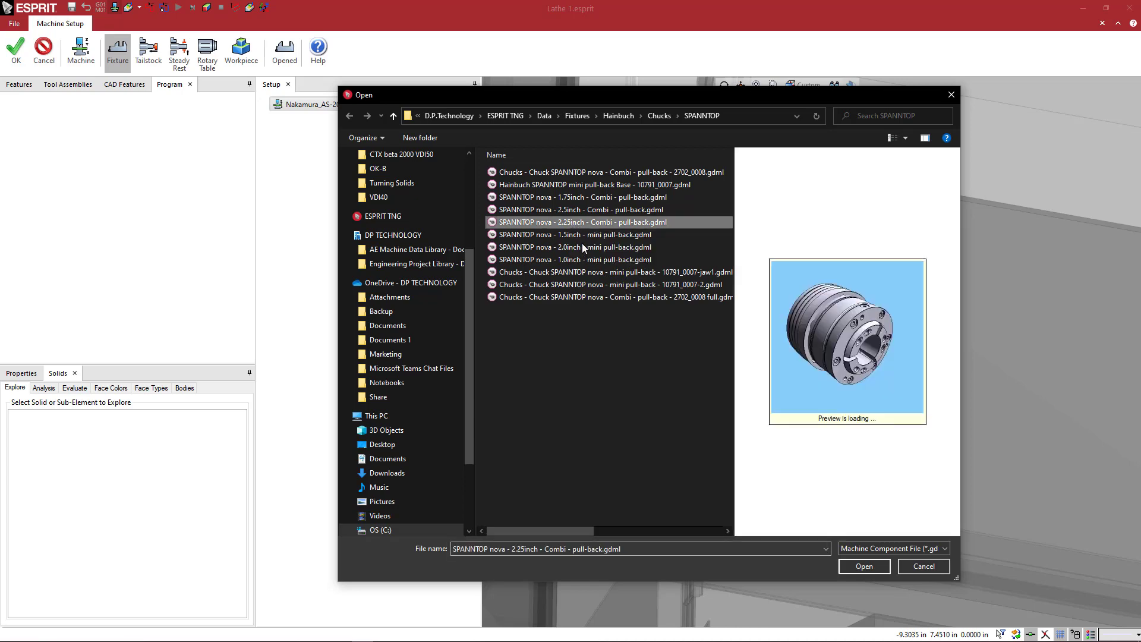
click(864, 566)
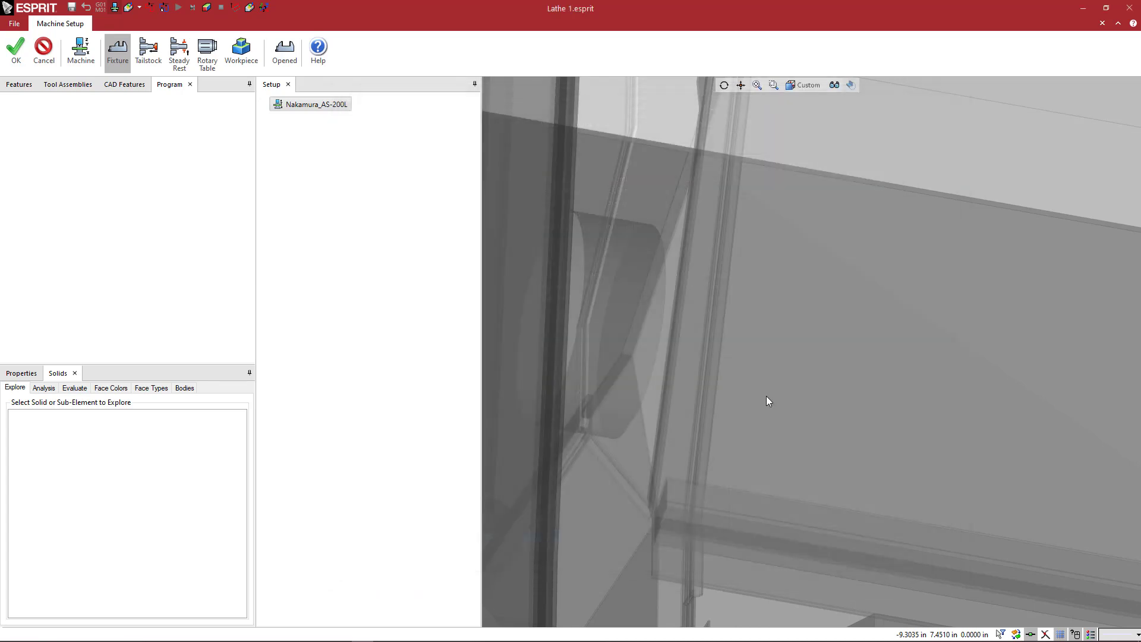
click(119, 46)
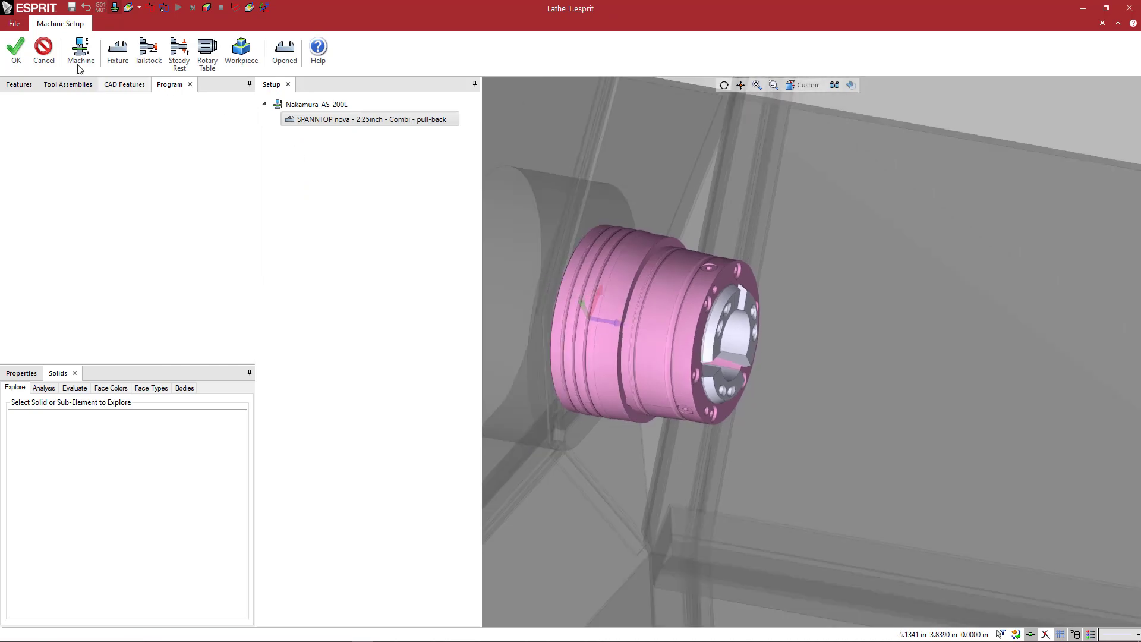
click(20, 47)
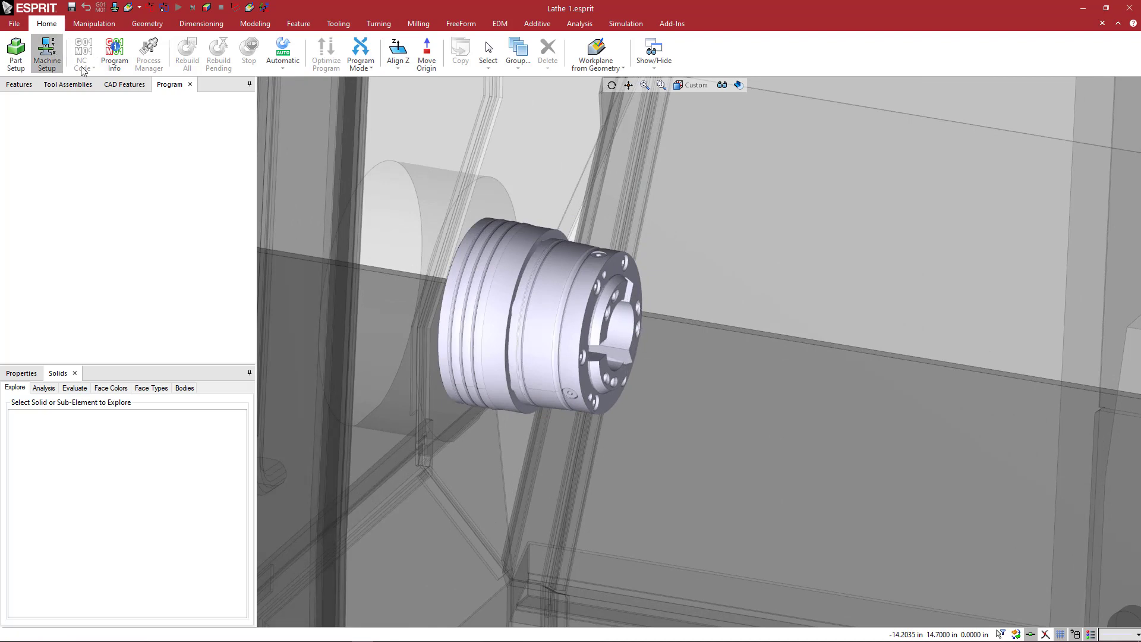
click(44, 45)
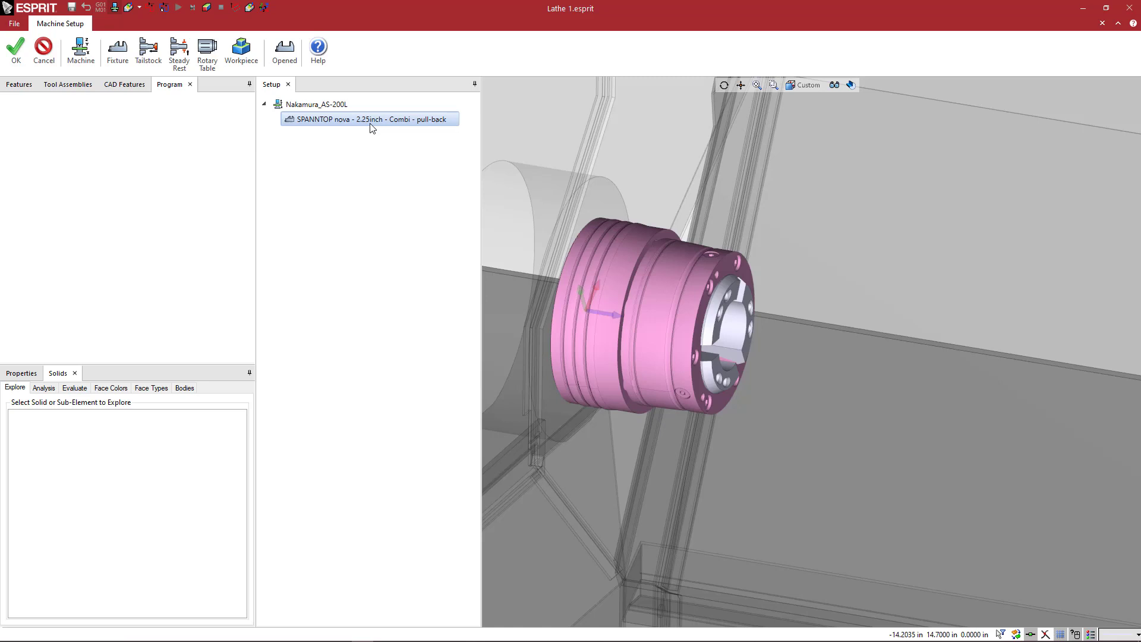
mouse_move(241, 50)
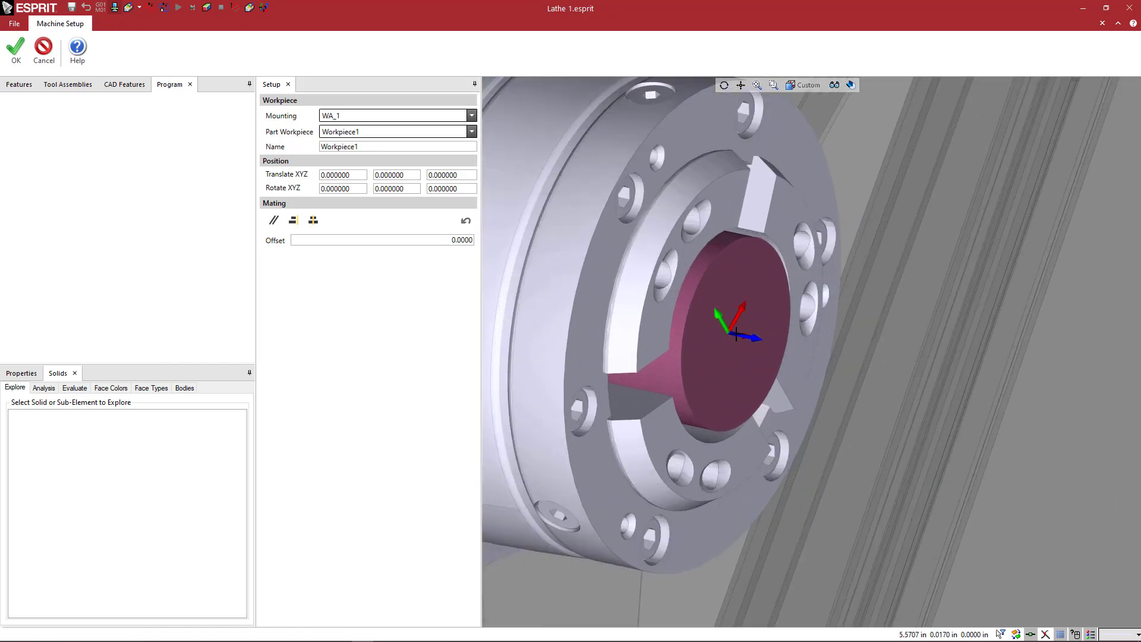
mouse_move(706, 224)
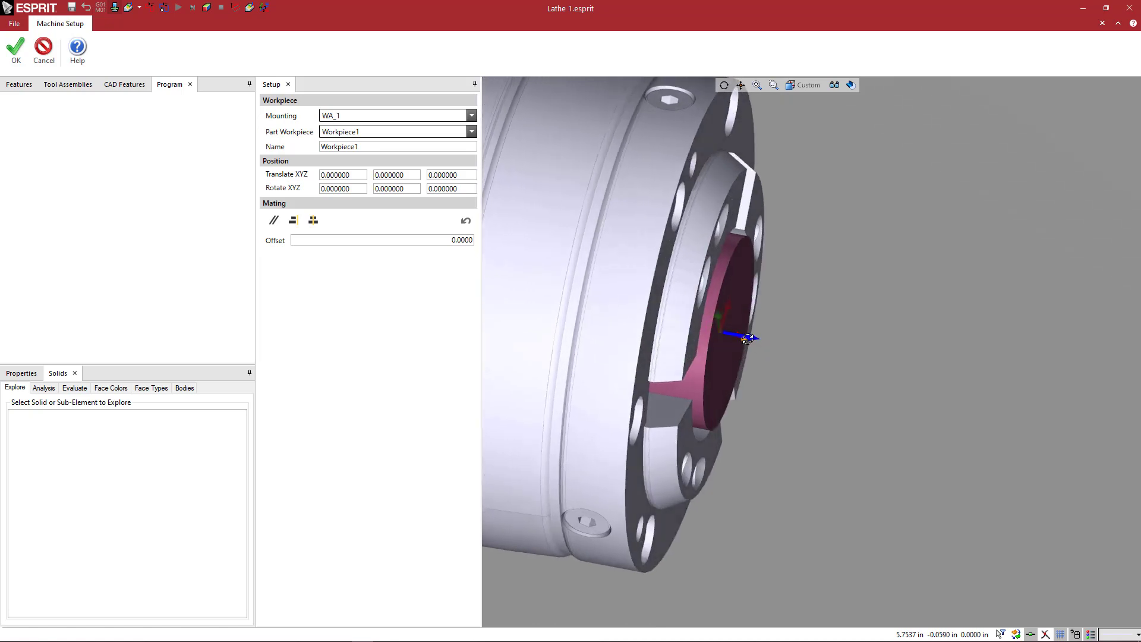
Mate the stock face onto the chuck face, moving Z from 6.0 to 4.1
drag(745, 338, 728, 324)
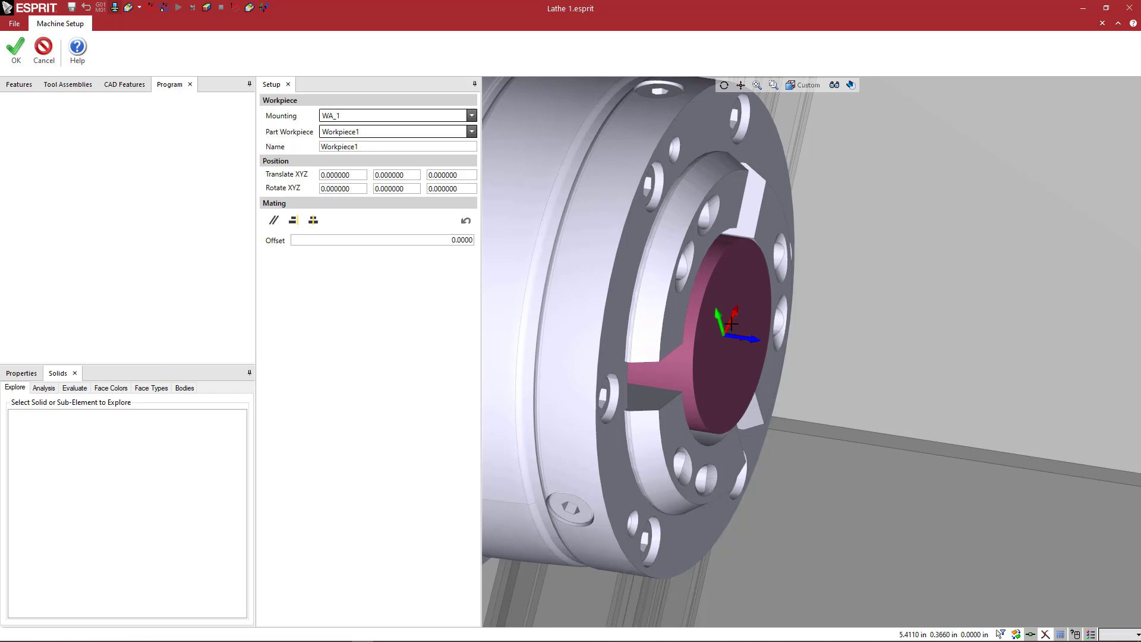
drag(731, 323, 750, 331)
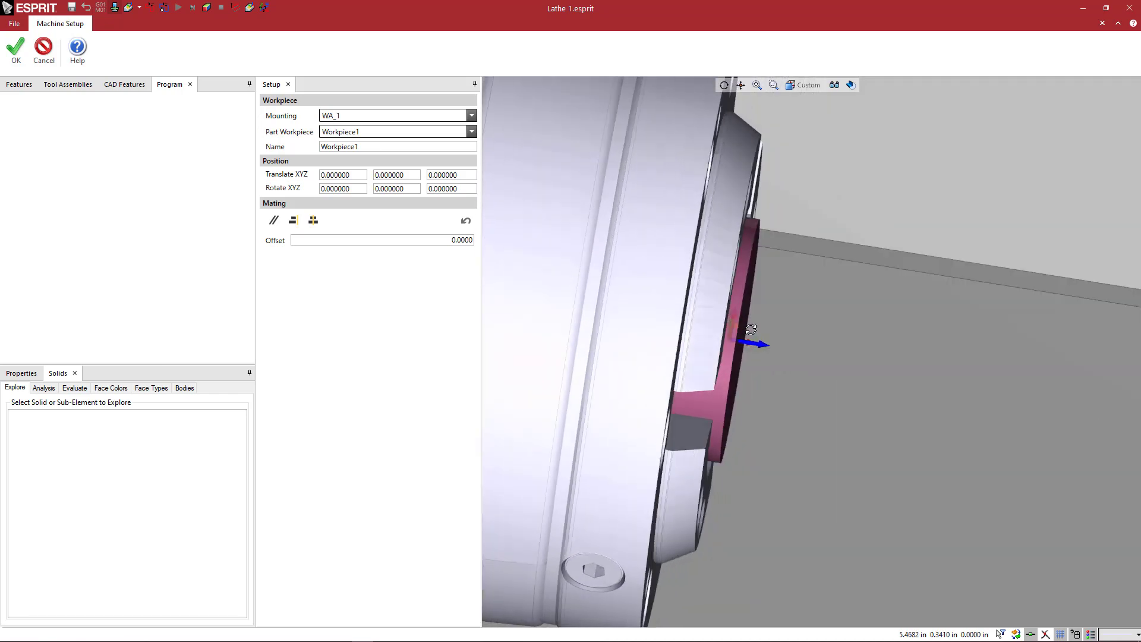
click(834, 85)
text(6.000000)
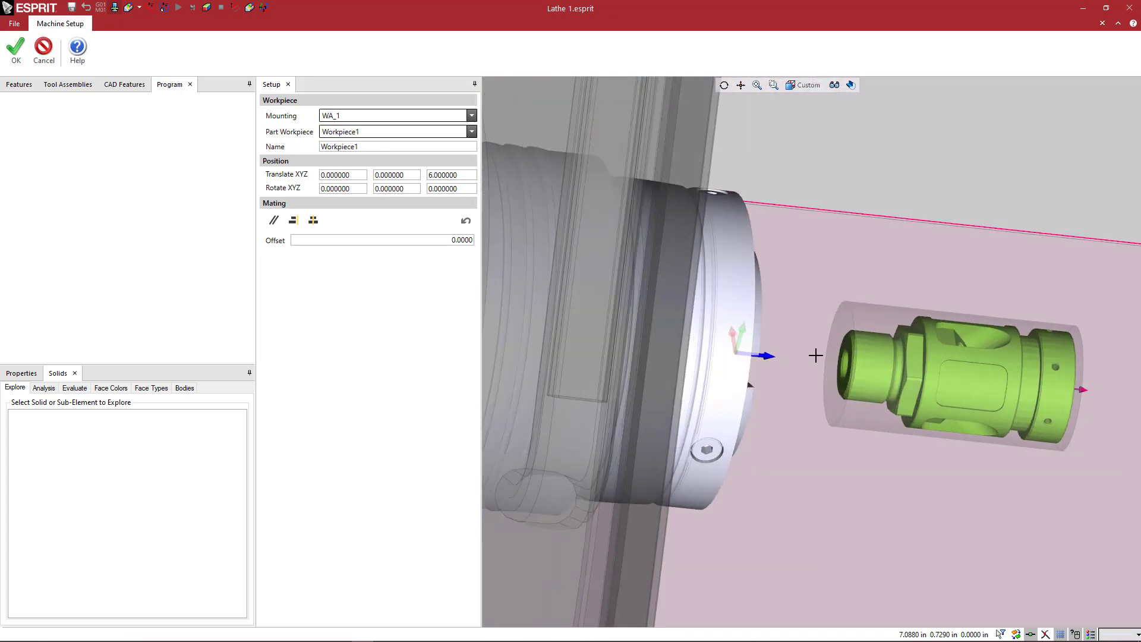
drag(815, 356, 832, 354)
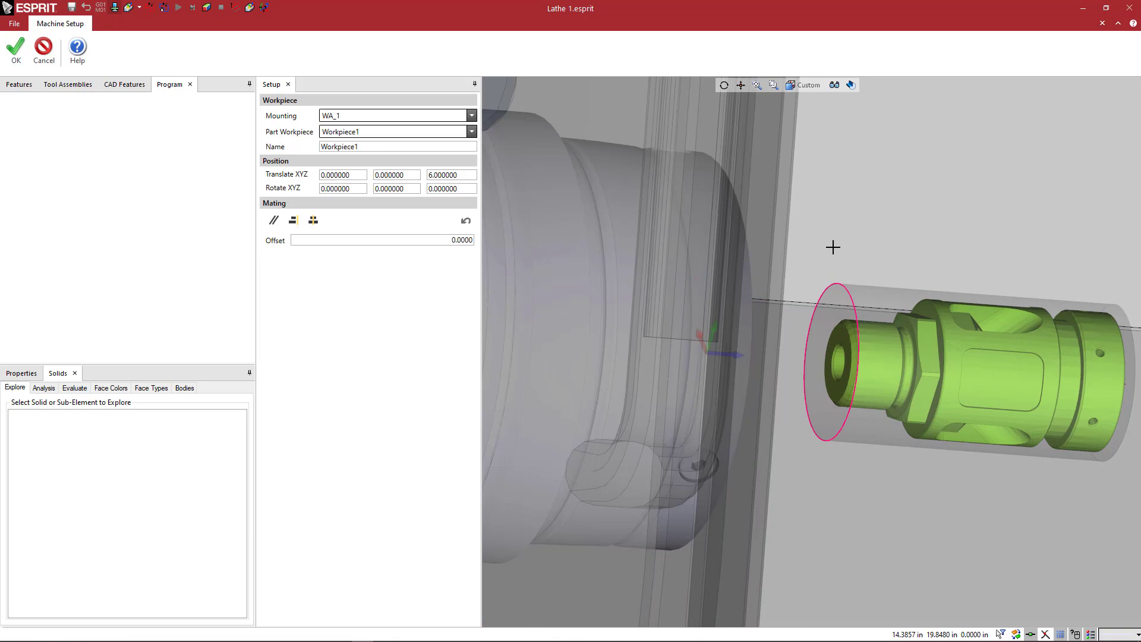
mouse_move(827, 268)
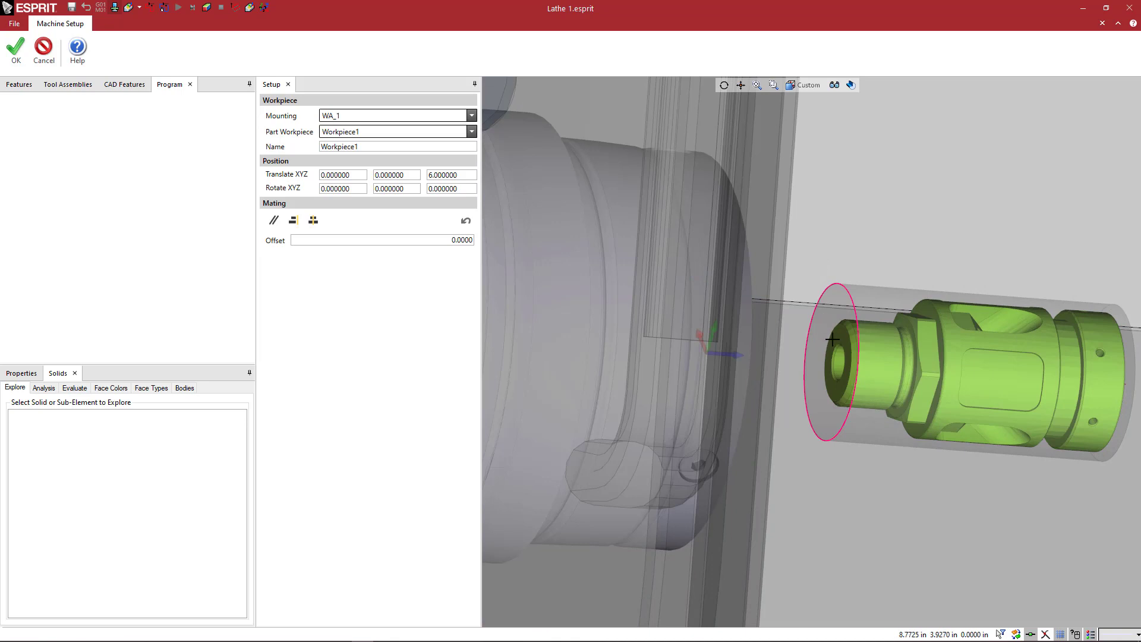
drag(832, 340, 795, 338)
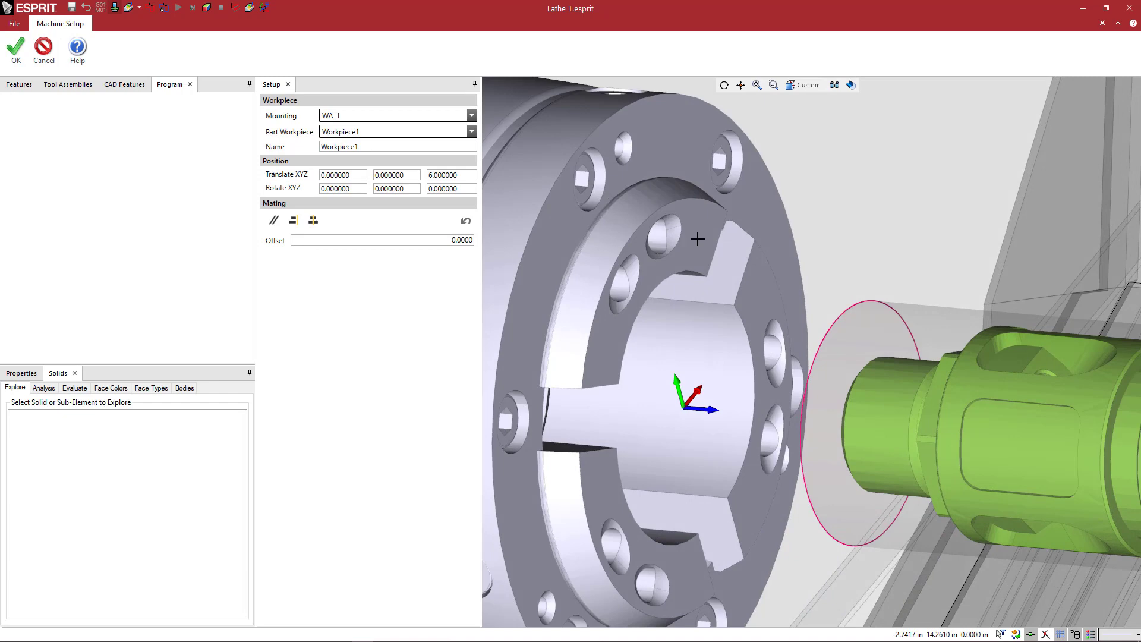
click(699, 244)
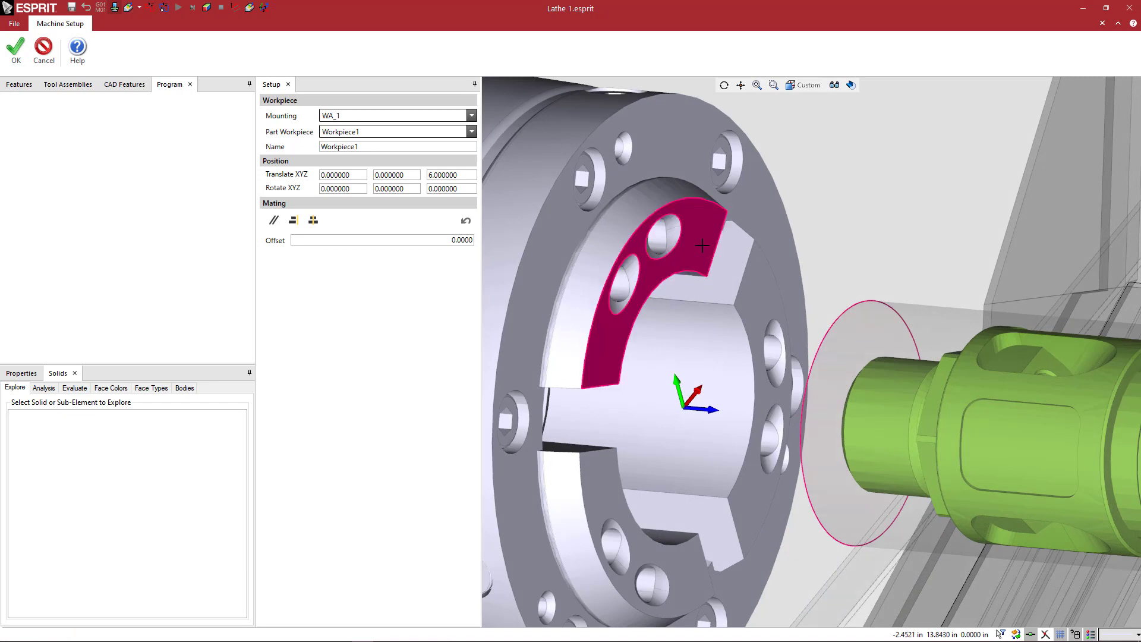
click(312, 220)
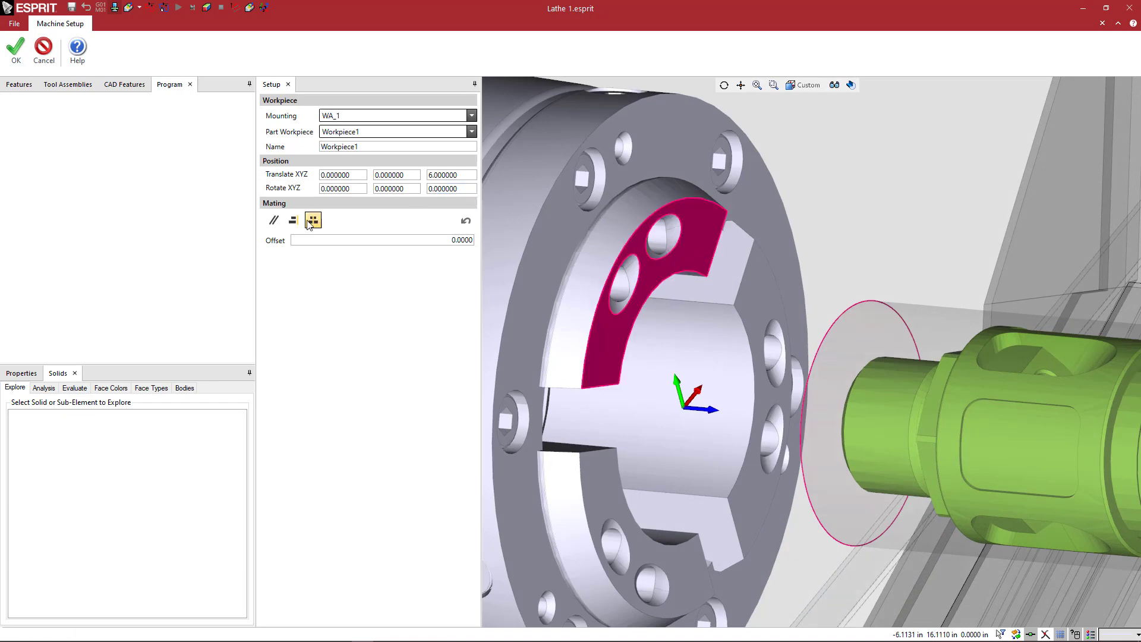
mouse_move(292, 220)
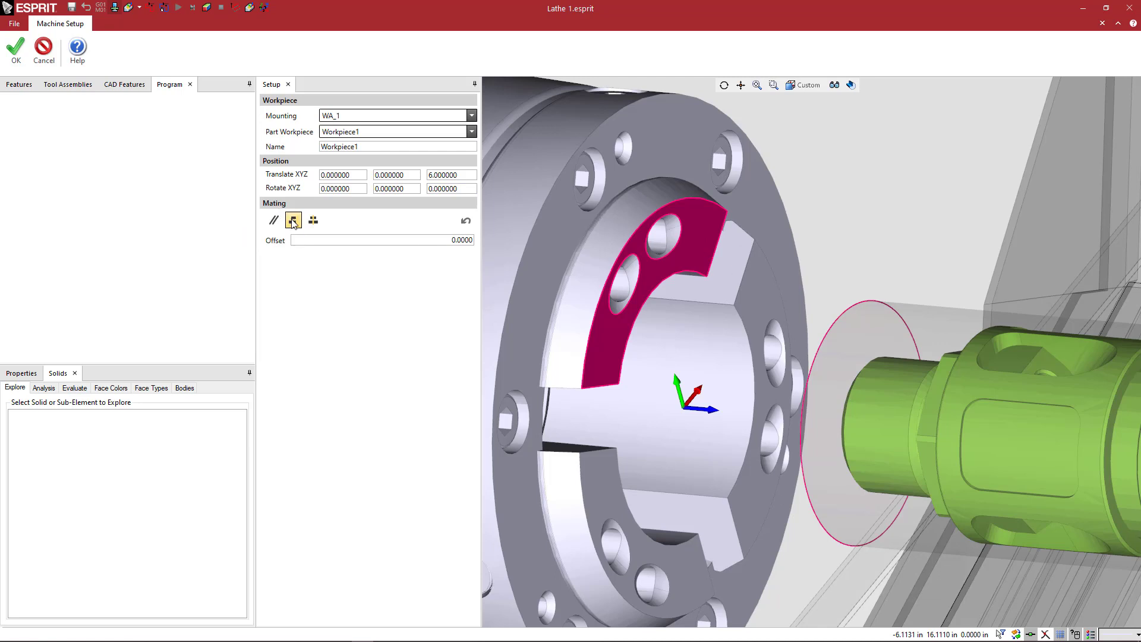
click(292, 220)
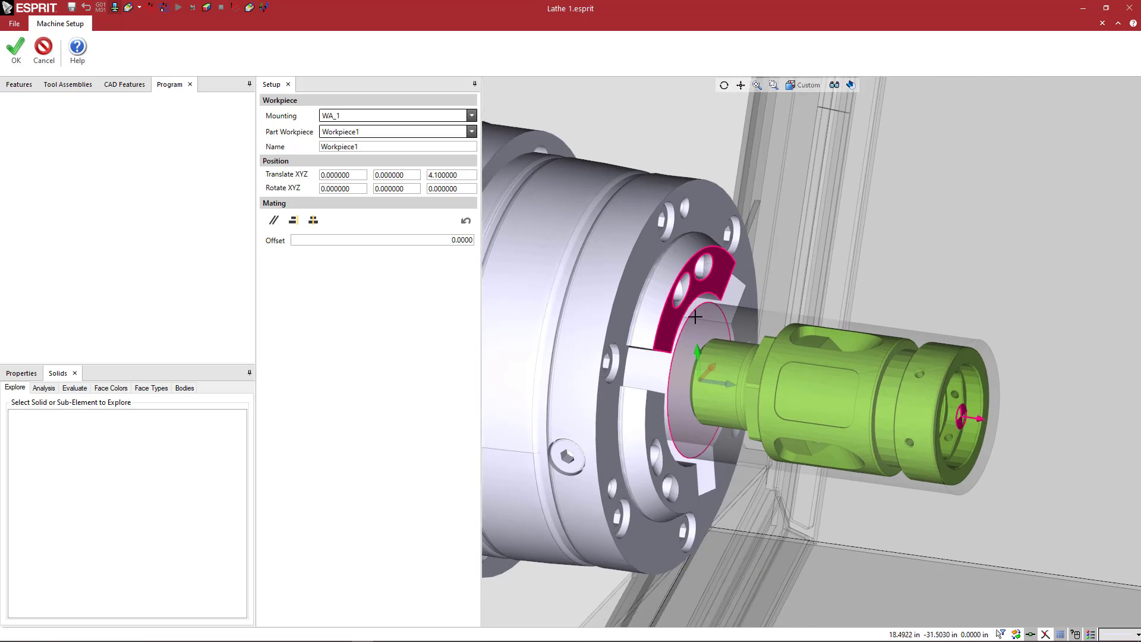
Orbit around the mated stock and select the Translate Z value for editing
drag(697, 318, 756, 330)
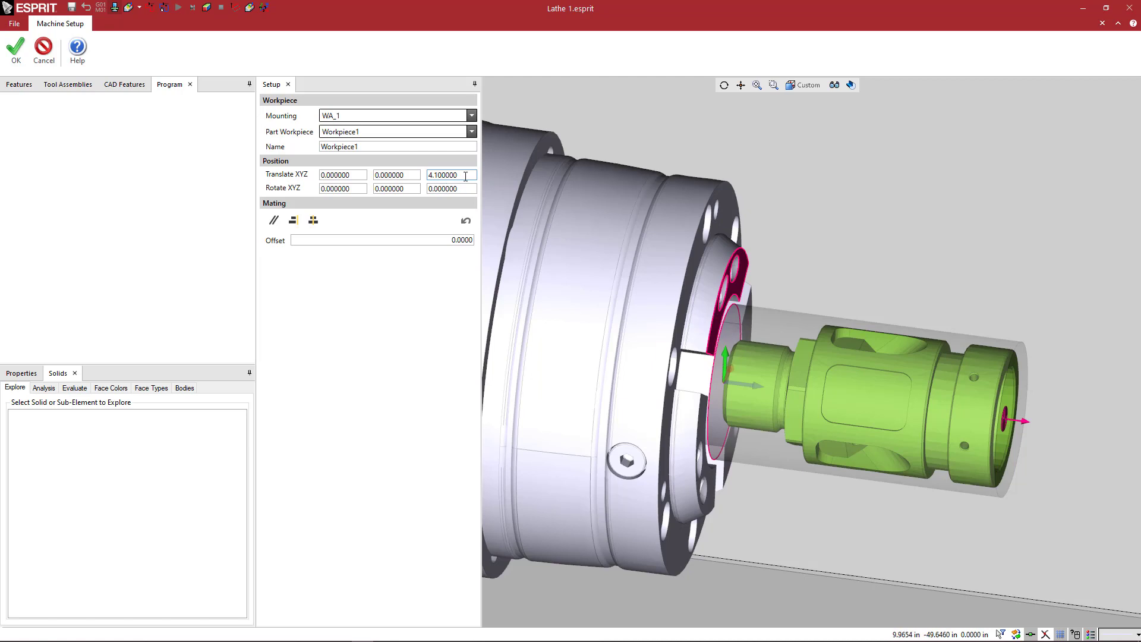
triple_click(450, 174)
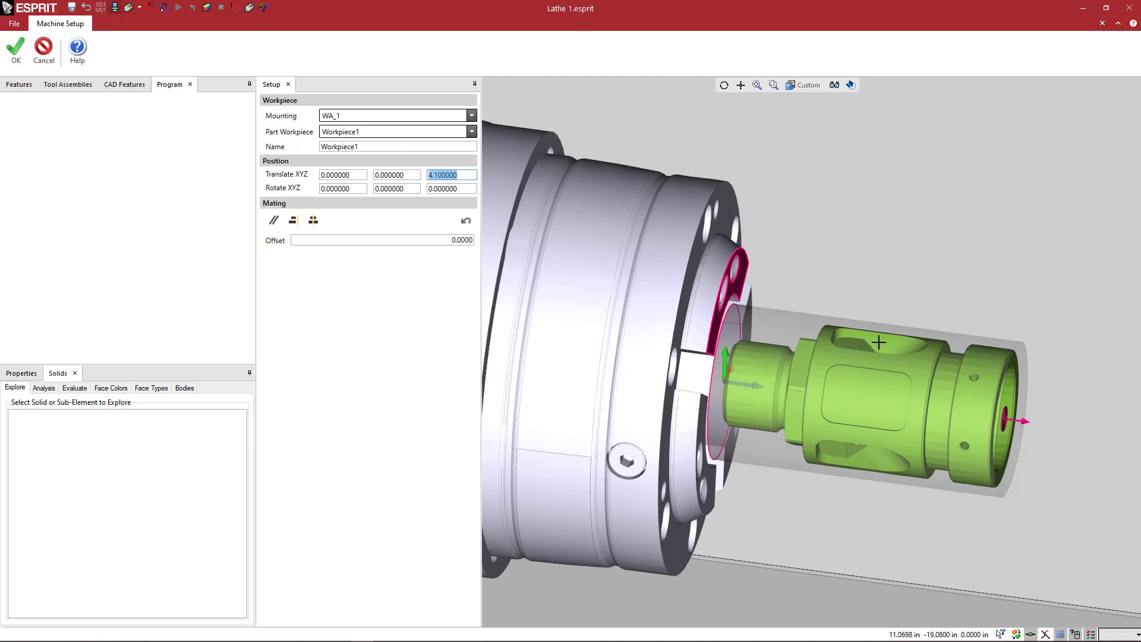
mouse_move(799, 310)
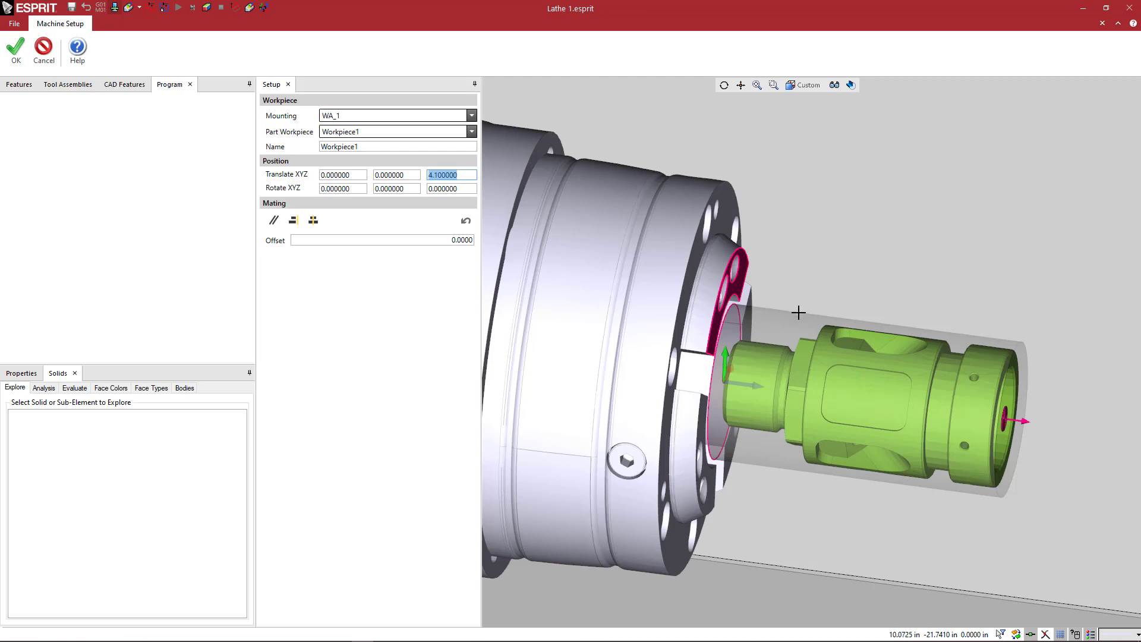
mouse_move(777, 315)
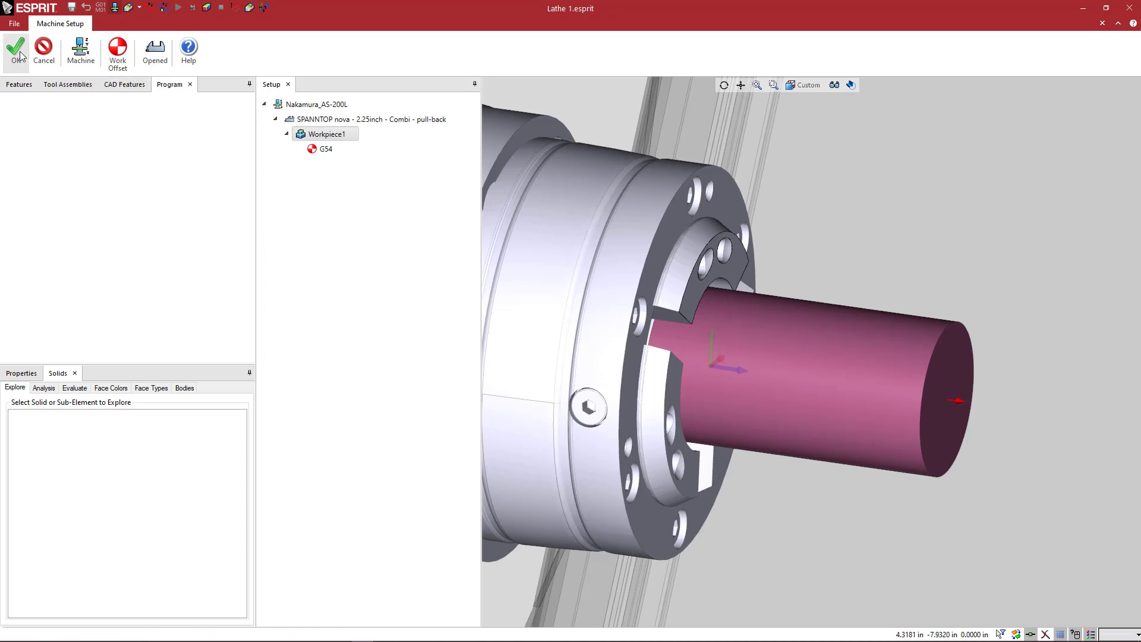
click(18, 45)
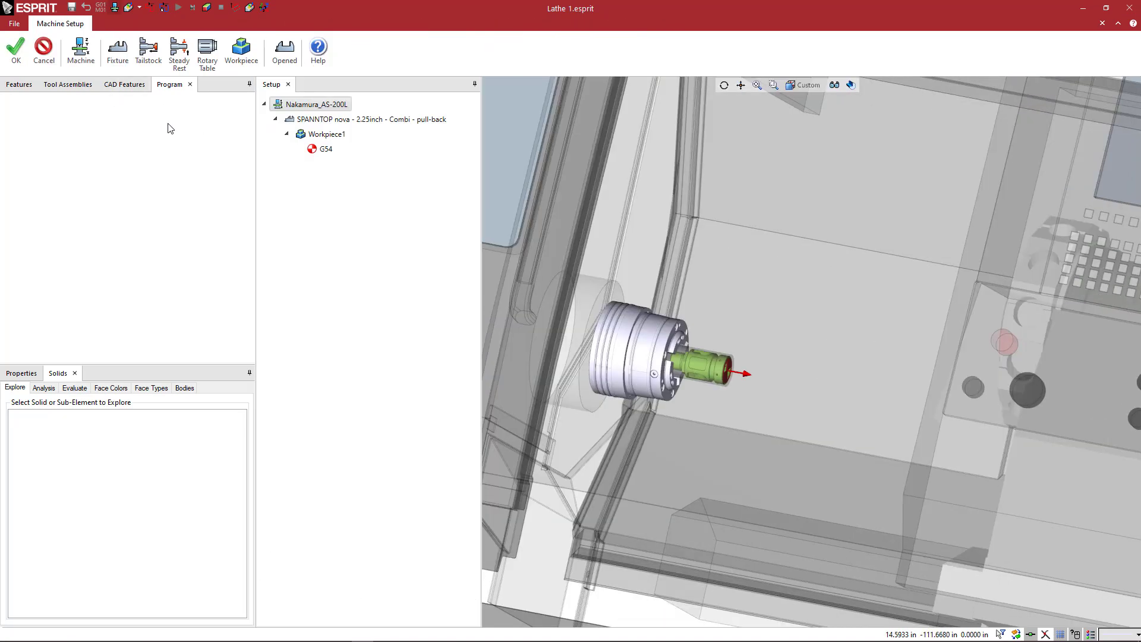
click(326, 134)
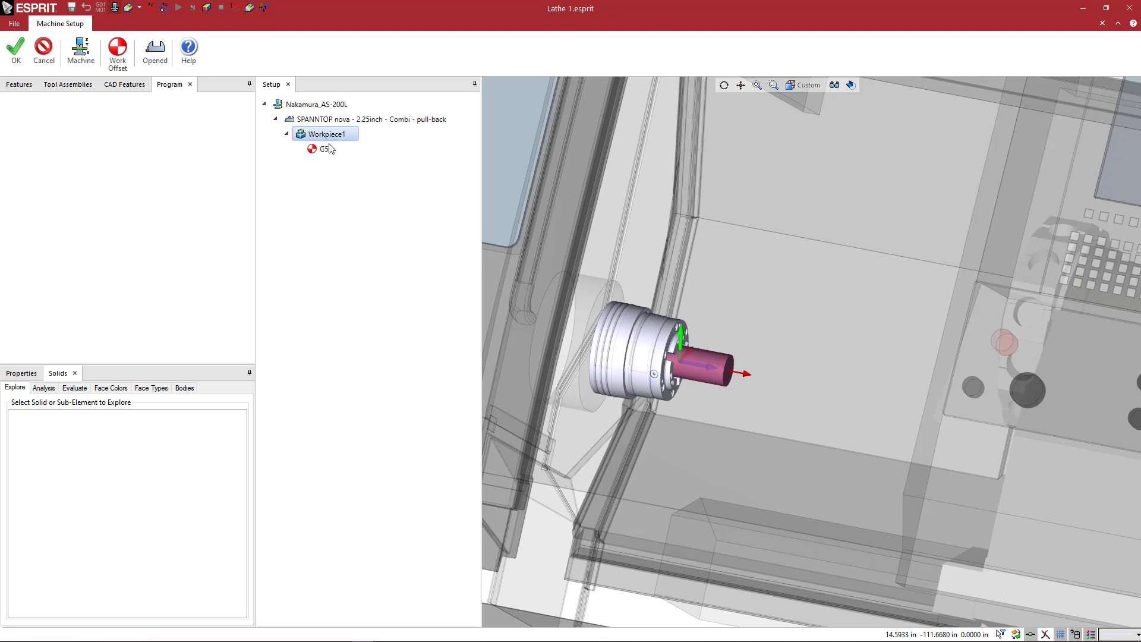
Reopen Workpiece1's position, keeping Z at 3.5 and setting rotation to 0
click(323, 133)
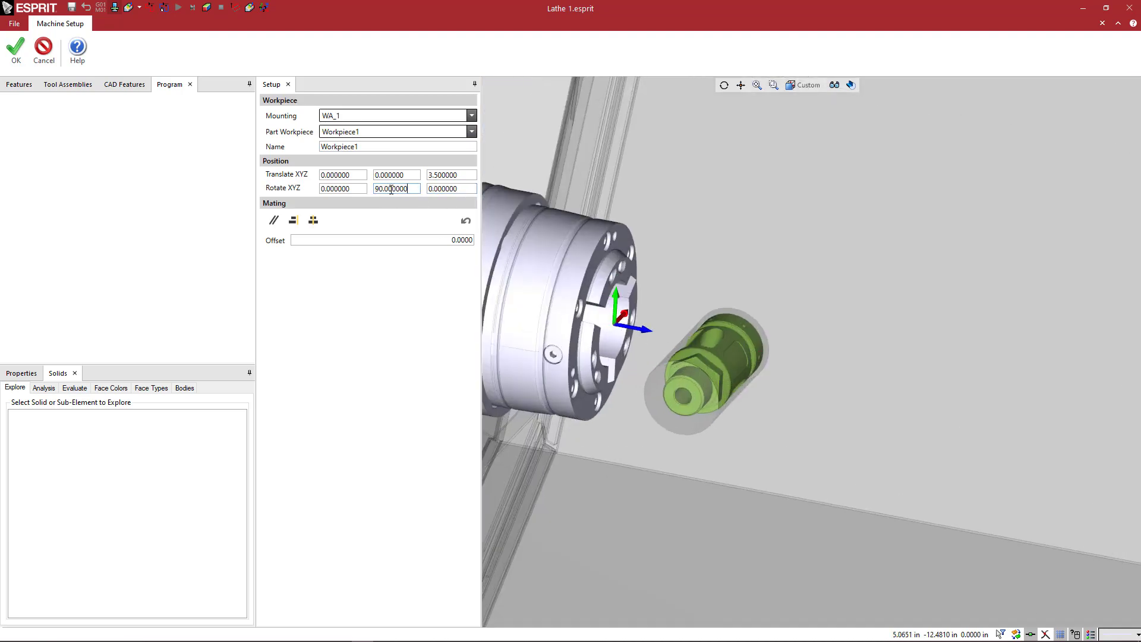
text(0.000000)
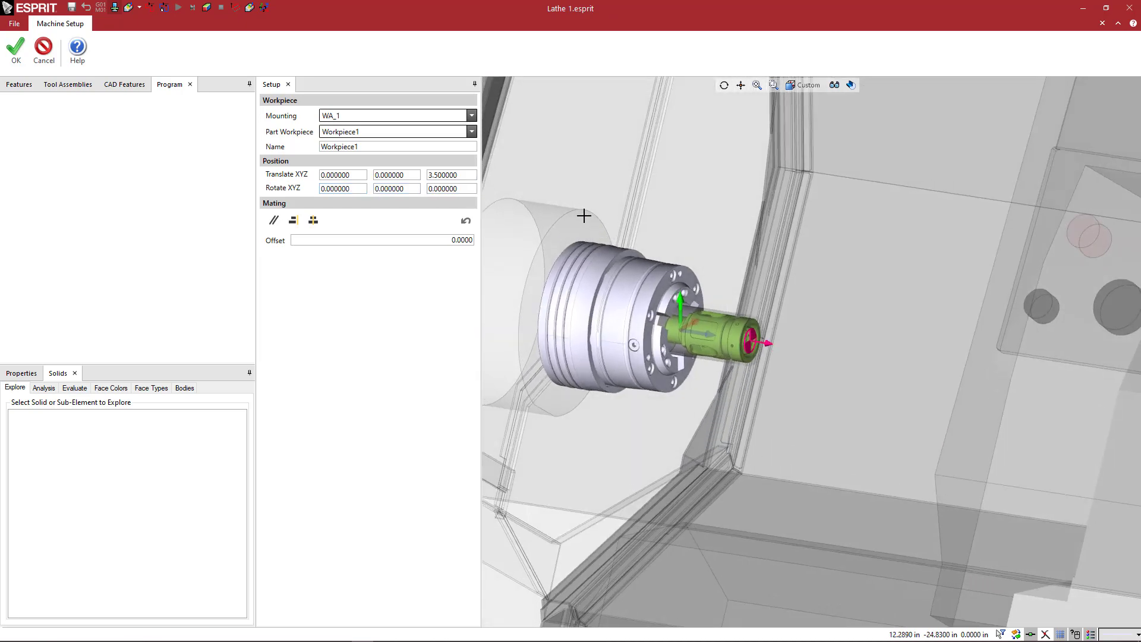
drag(582, 215, 602, 253)
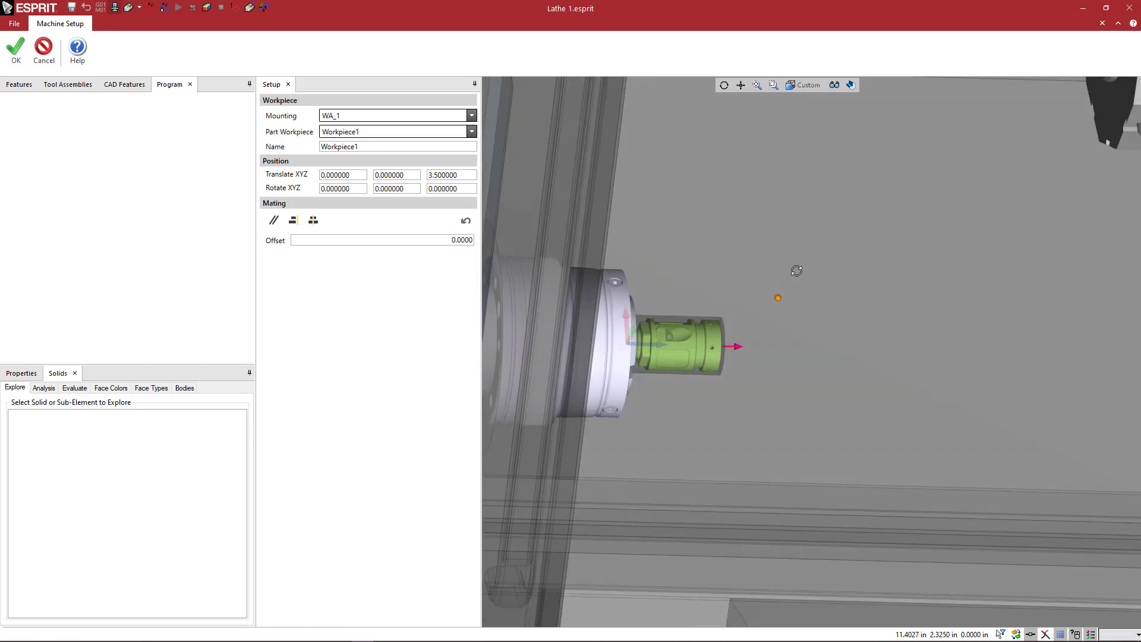
Orbit the view around the chuck and mounted stock
drag(797, 270, 766, 276)
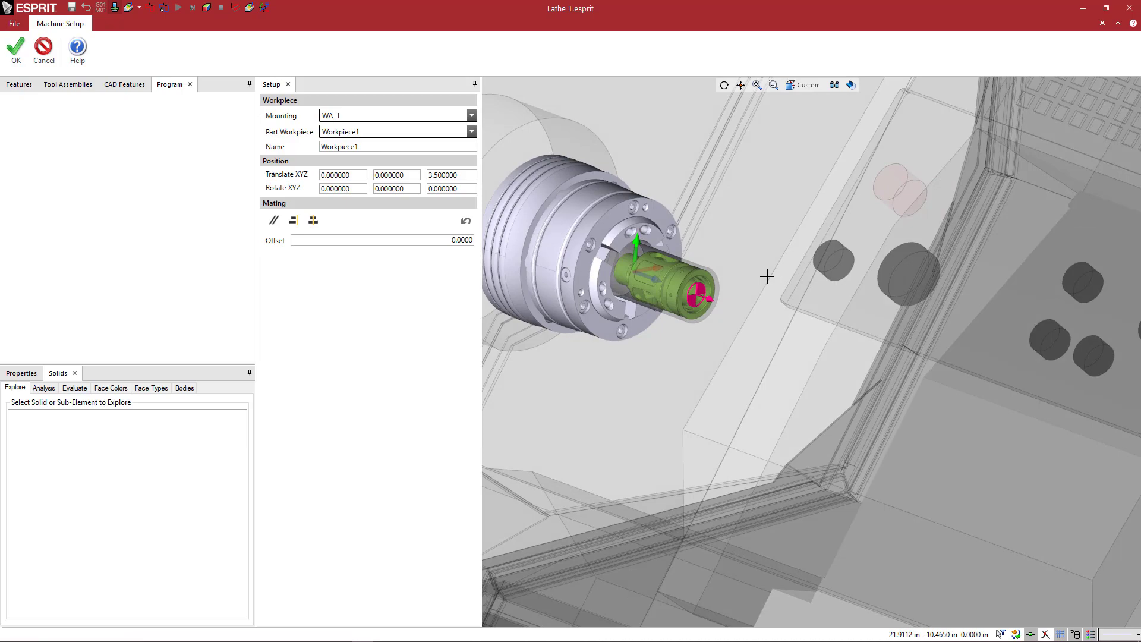
mouse_move(765, 276)
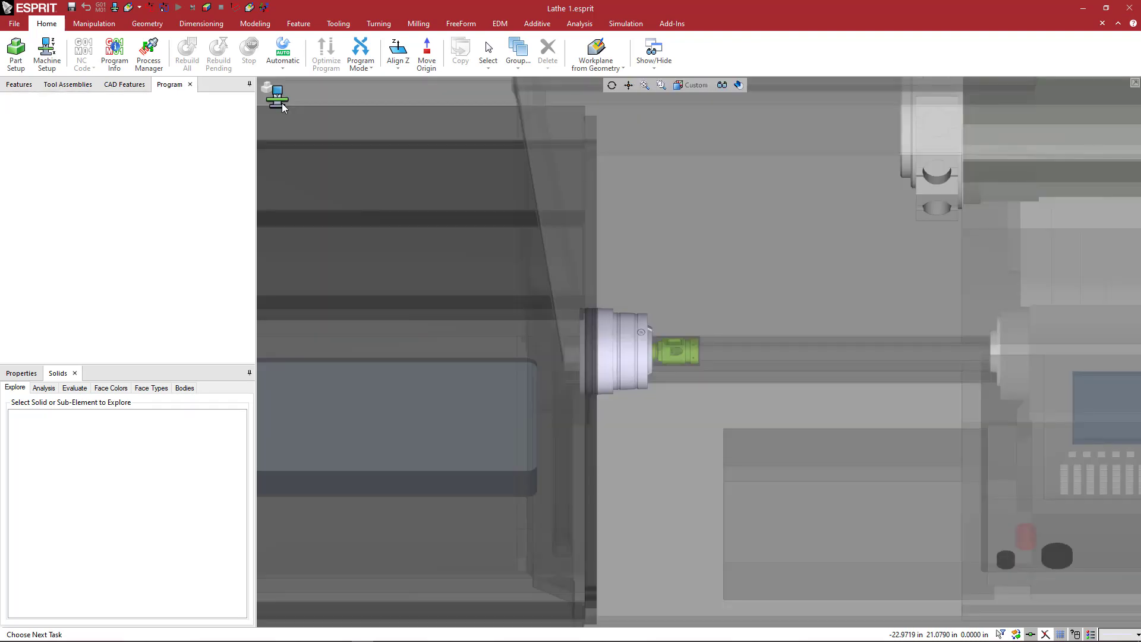
mouse_move(464, 229)
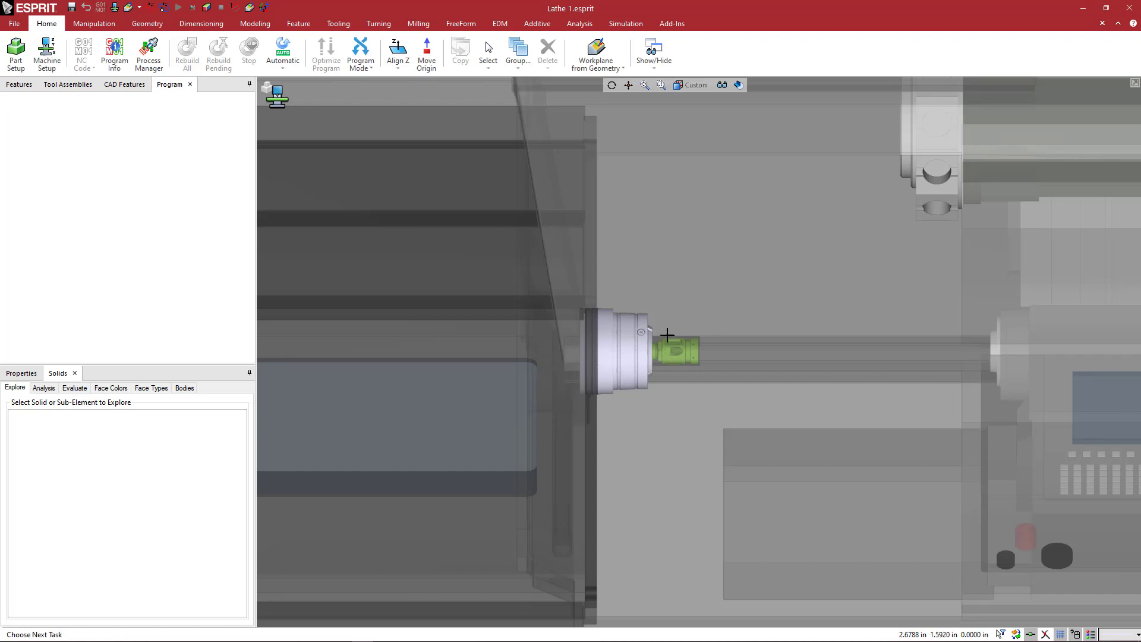
mouse_move(661, 353)
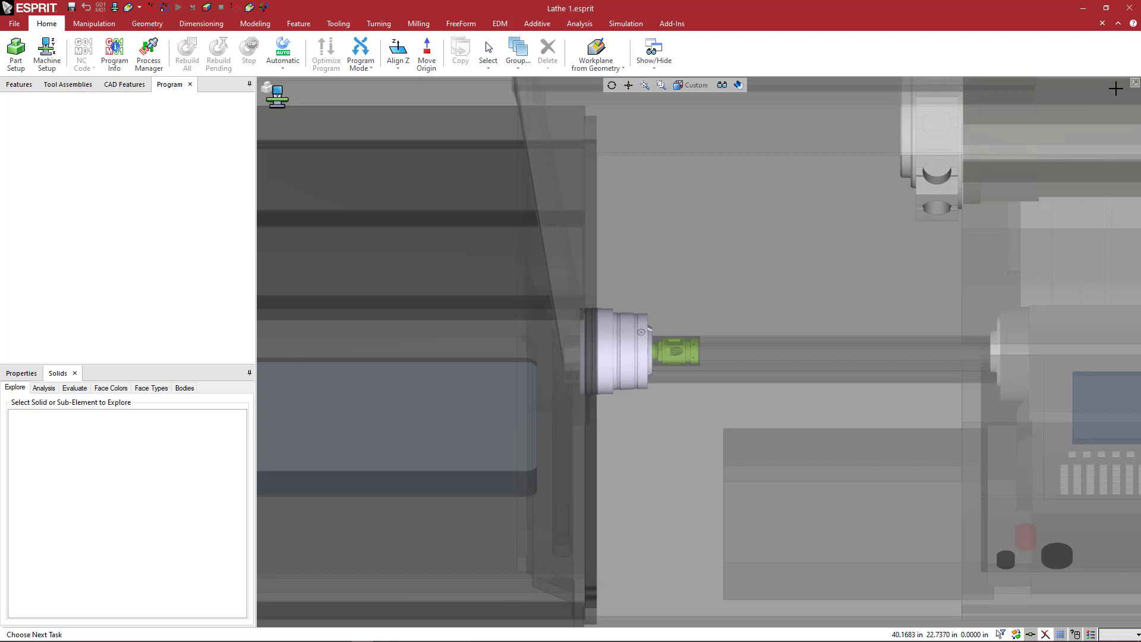
mouse_move(1134, 82)
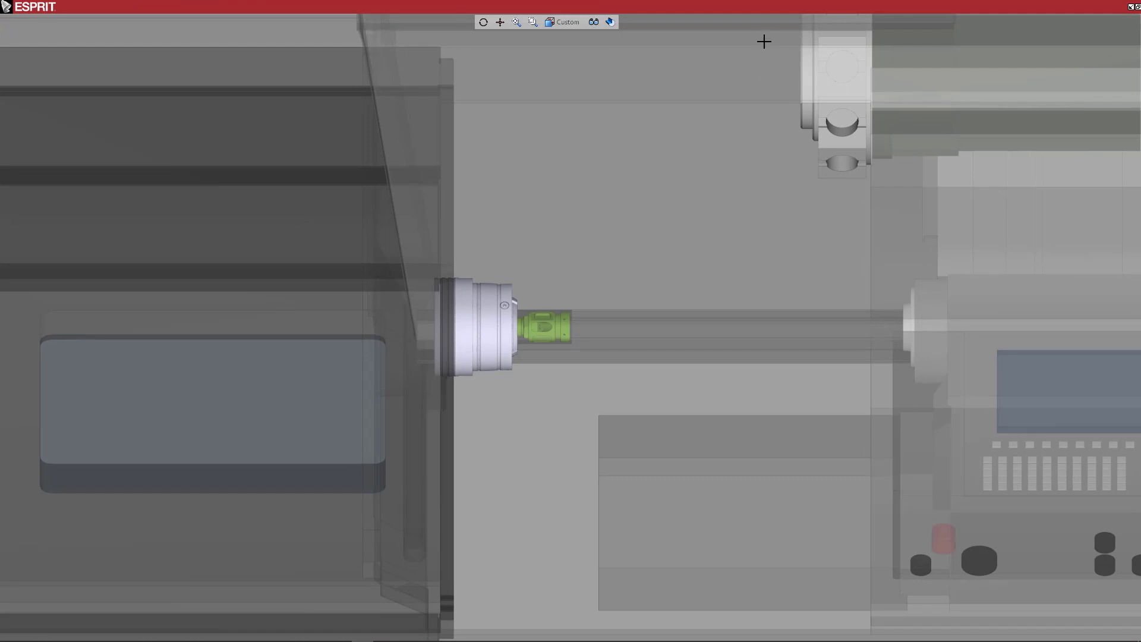
mouse_move(1116, 22)
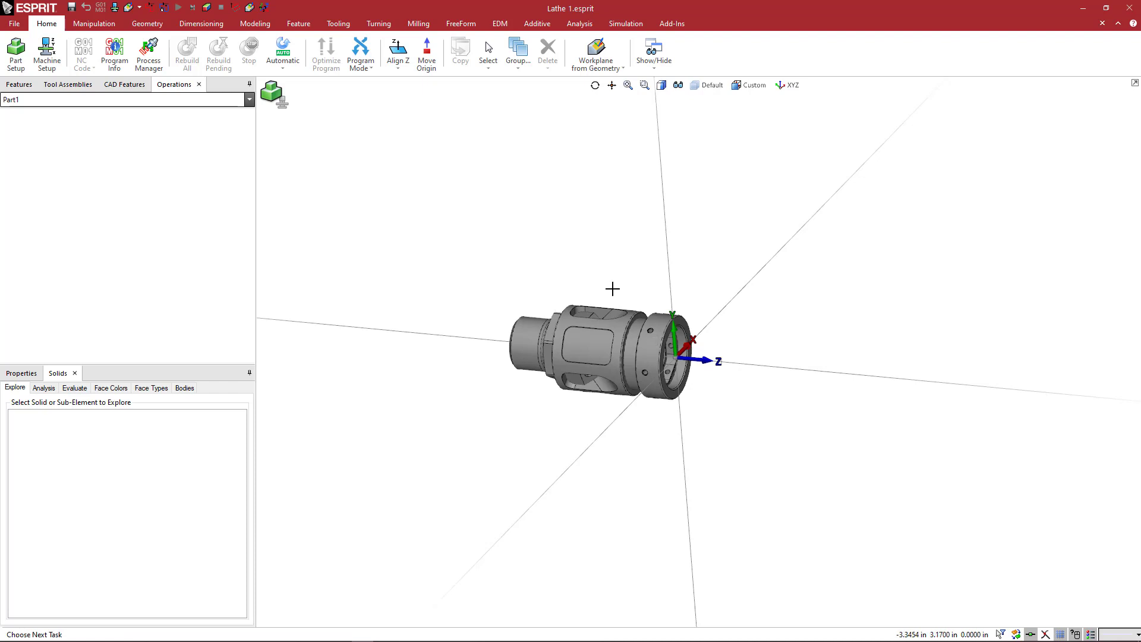
mouse_move(359, 119)
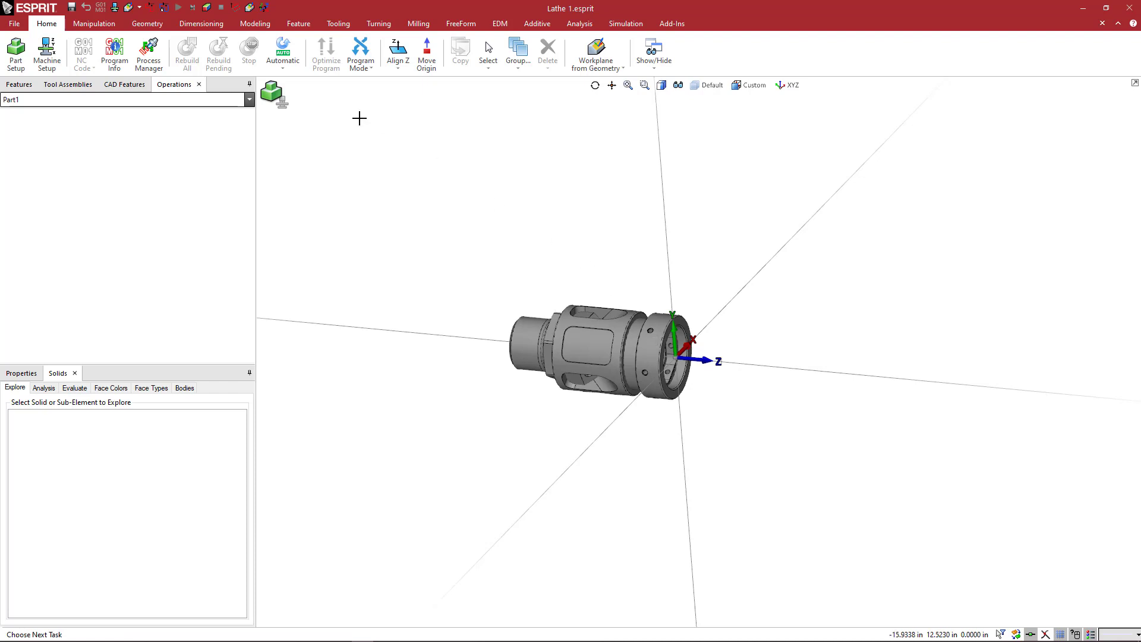